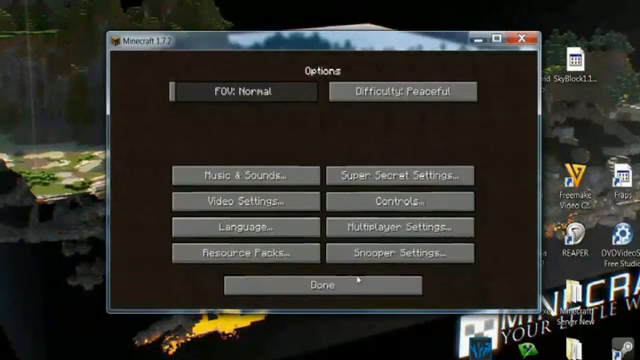
mouse_move(398, 204)
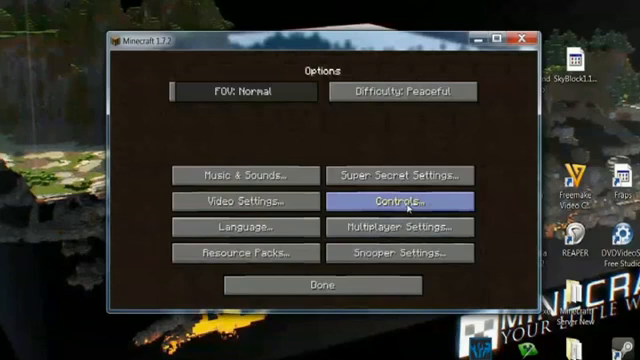
- Reset every key binding to its default with Reset Keys in the Controls settings
left_click(412, 202)
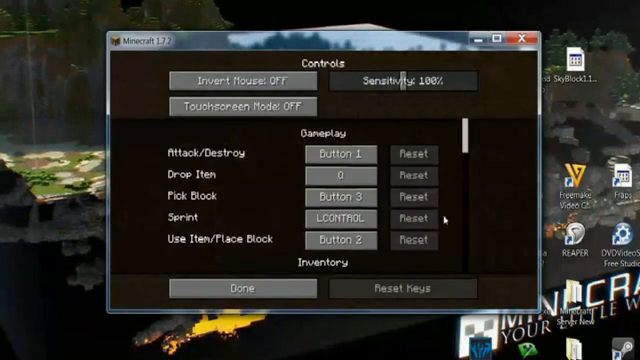
scroll("down", 3)
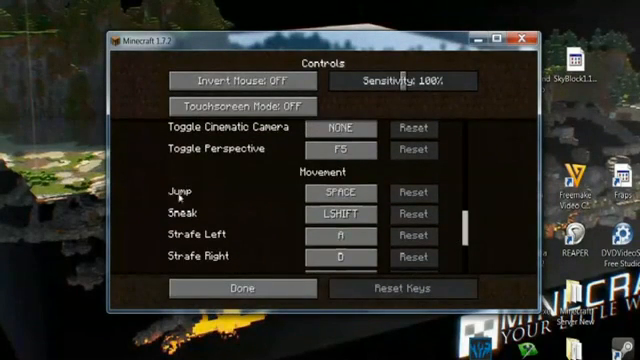
left_click(344, 190)
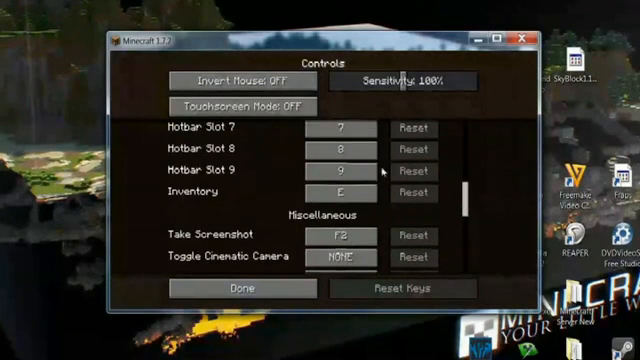
mouse_move(468, 200)
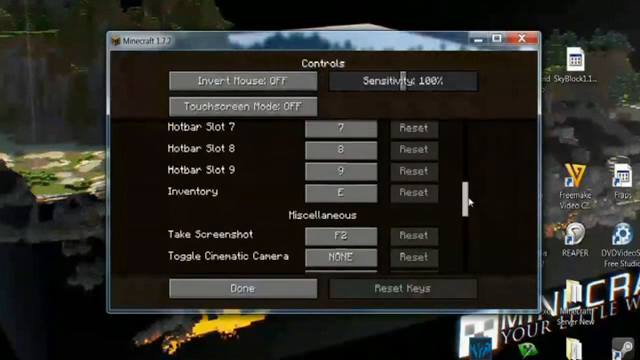
- Review the remaining bindings, then leave Controls and Options back to the title menu
scroll("down", 3)
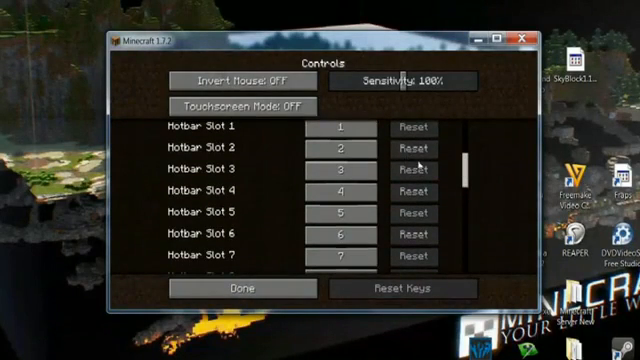
scroll("down", 3)
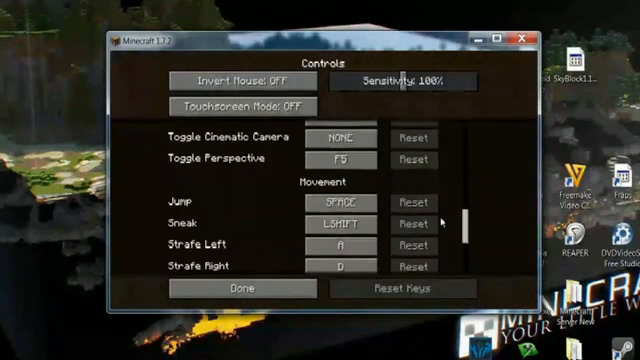
scroll("down", 3)
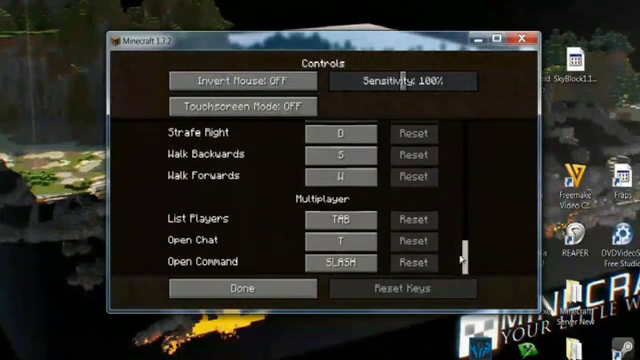
left_click(336, 238)
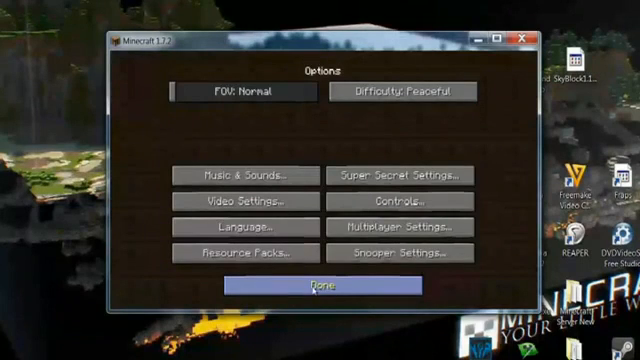
left_click(318, 288)
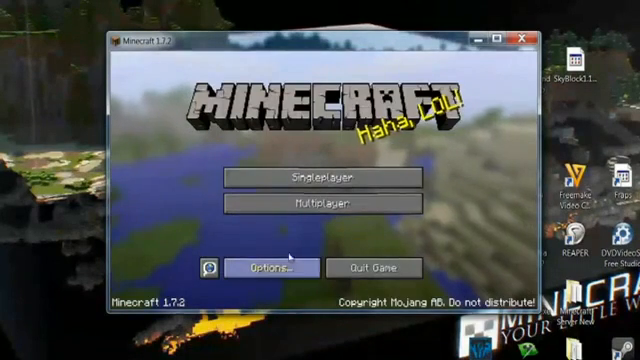